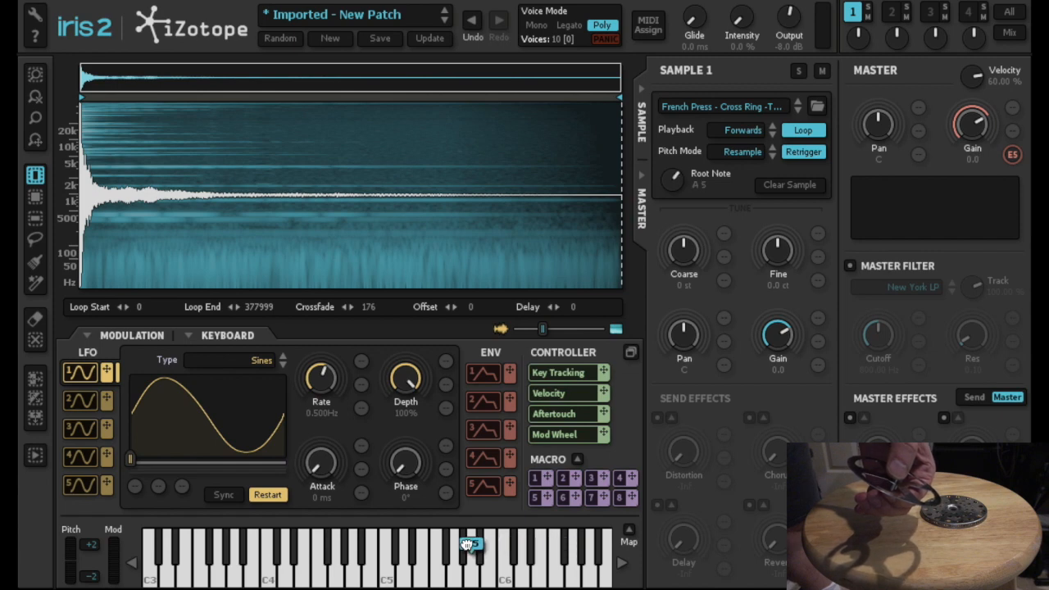
Set the French Press sample's root note to G#4 on the keyboard.
click(336, 557)
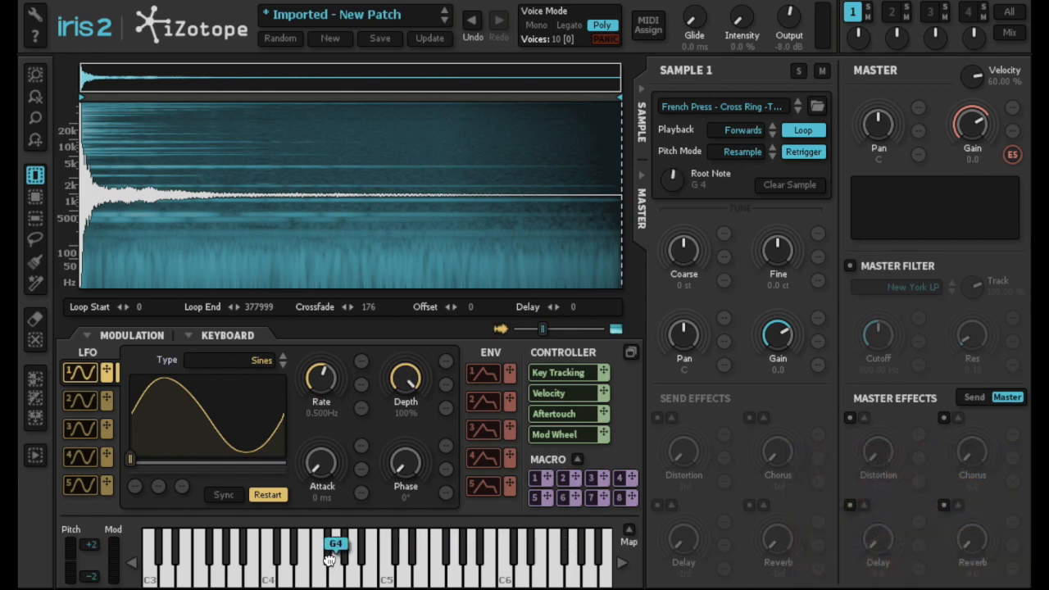
click(342, 549)
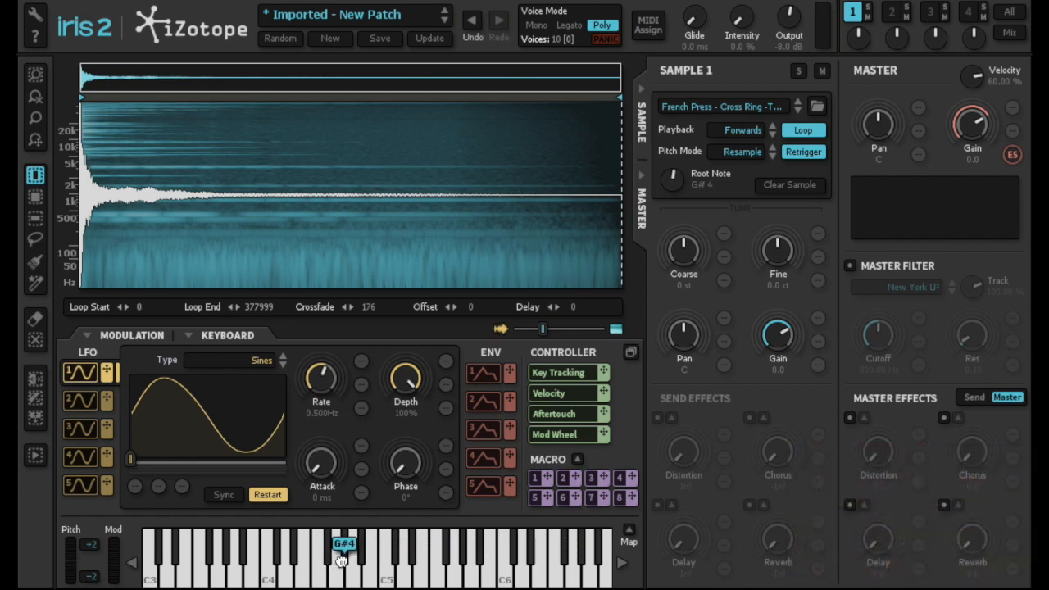
mouse_move(684, 262)
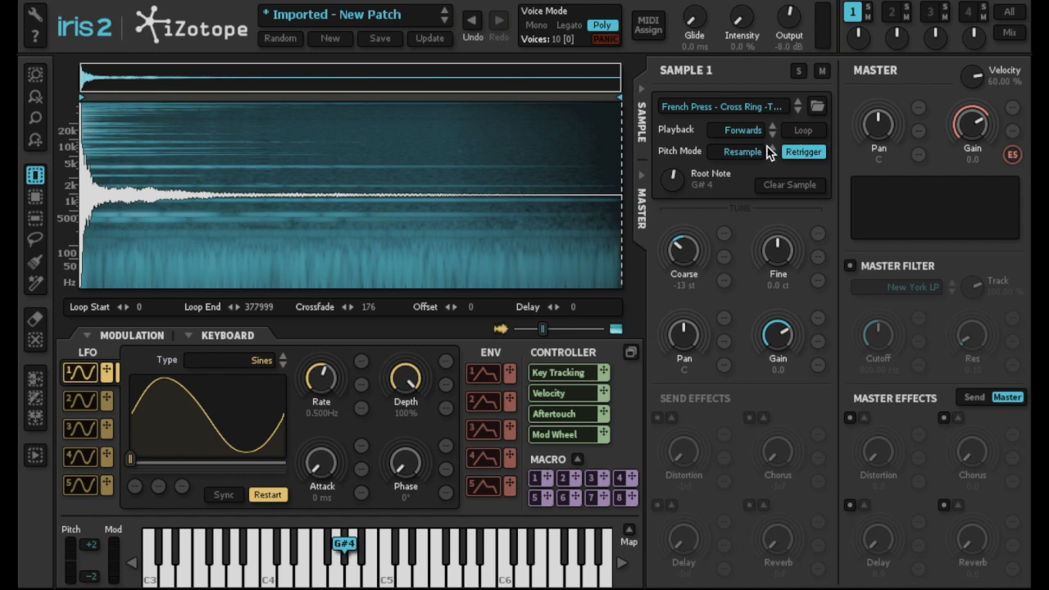
mouse_move(757, 155)
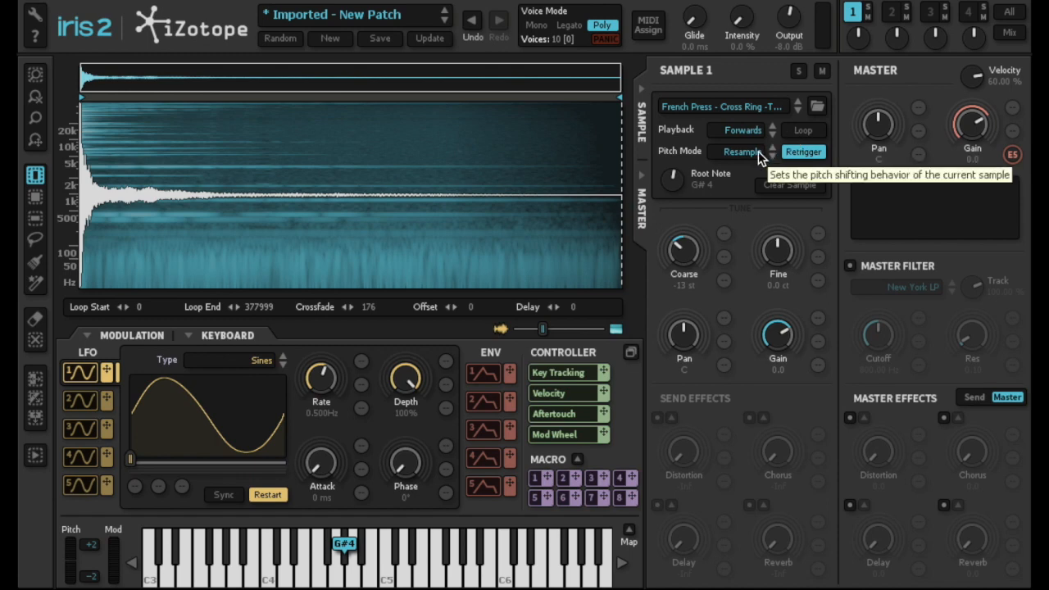
Switch the sample's pitch mode to Radius RT.
click(742, 152)
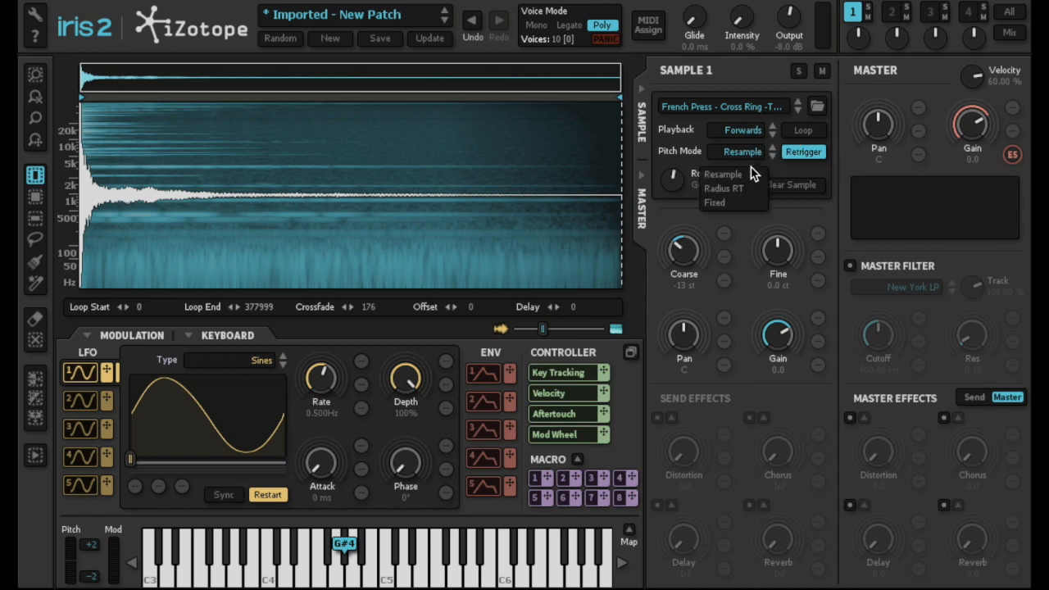
click(722, 188)
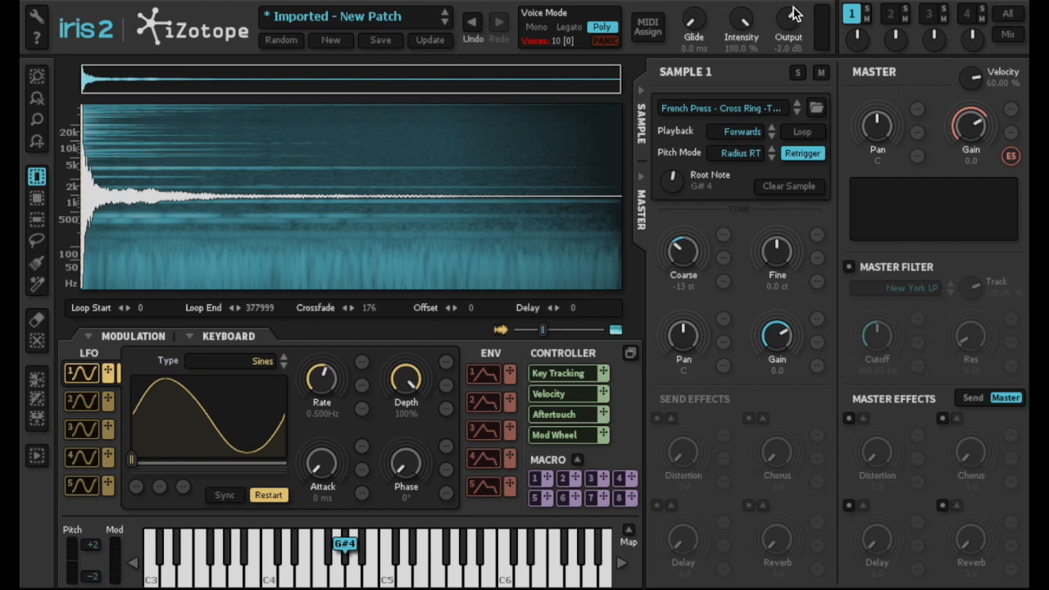
Set the Output knob to 0 dB and raise Master Gain to 3.0.
drag(971, 131, 975, 123)
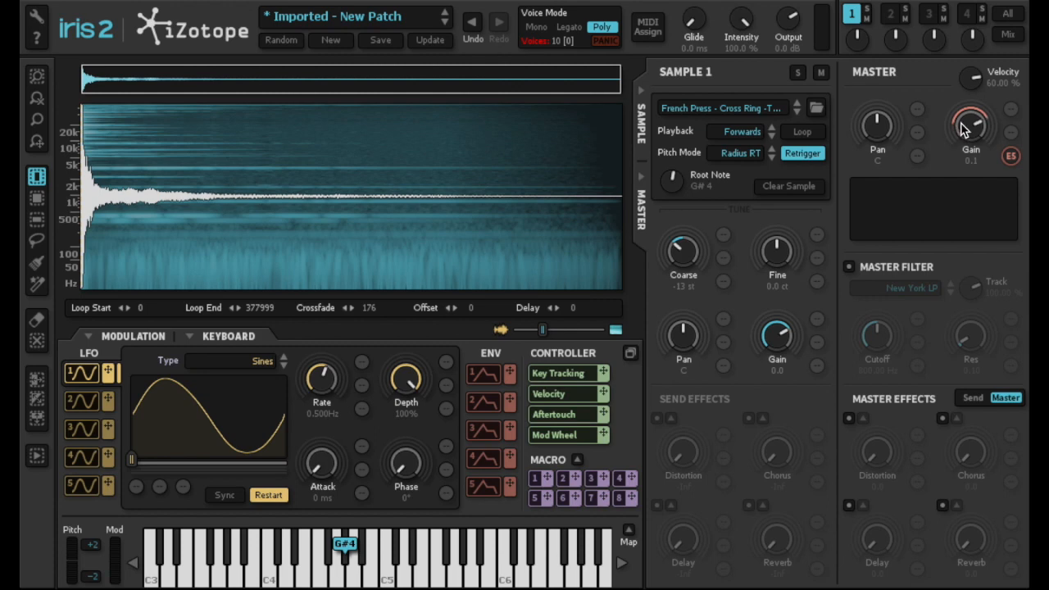
drag(970, 123, 975, 107)
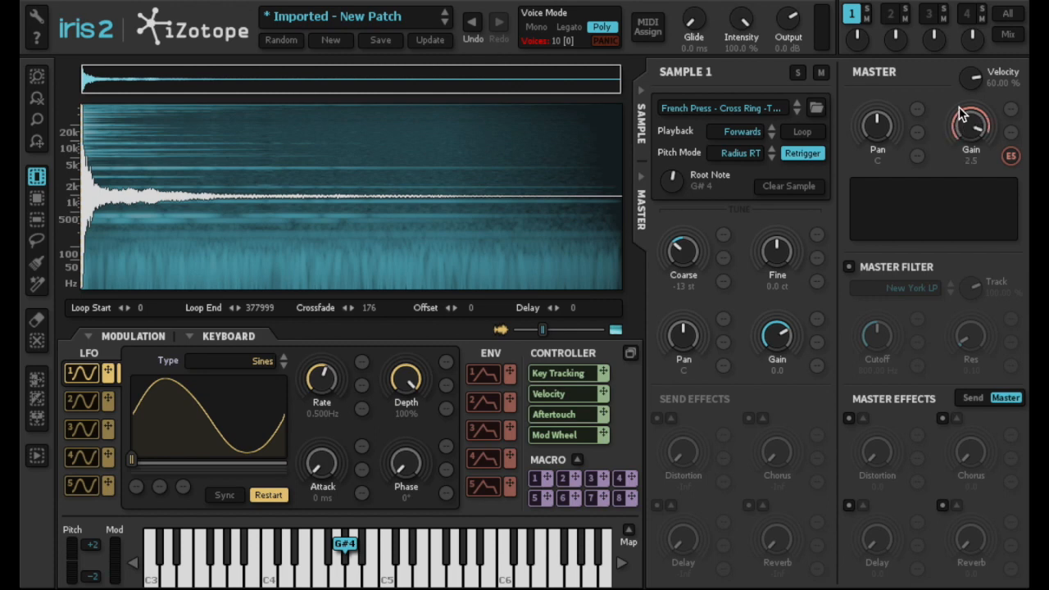
drag(971, 127, 973, 119)
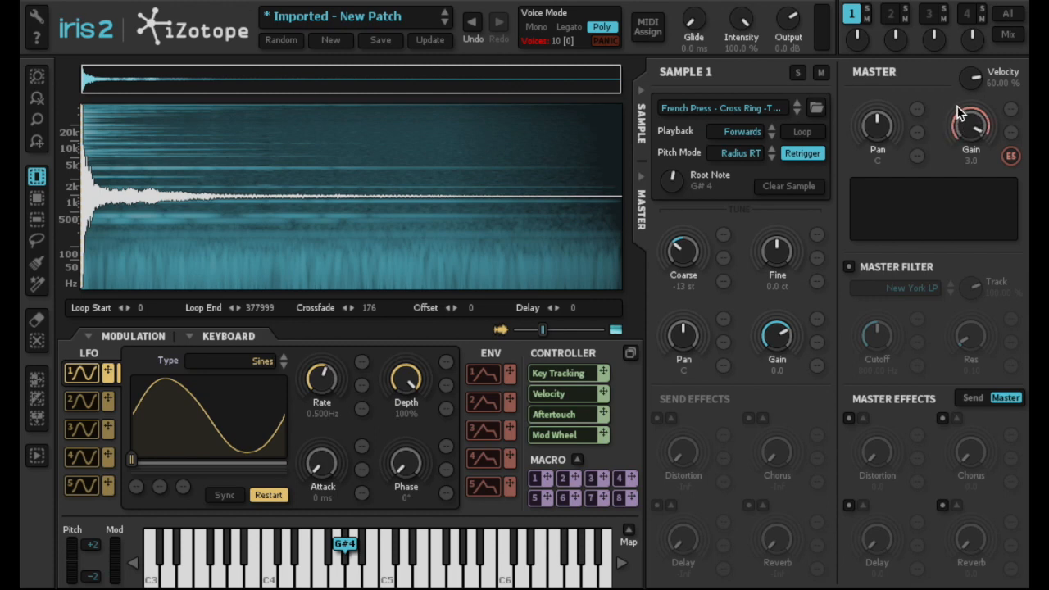
mouse_move(550, 173)
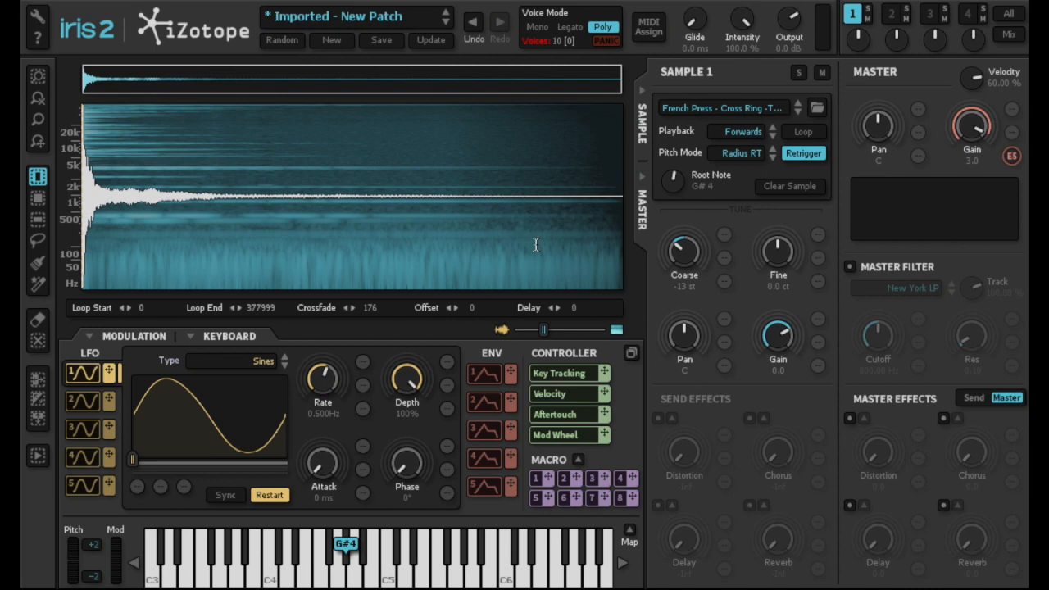
mouse_move(774, 325)
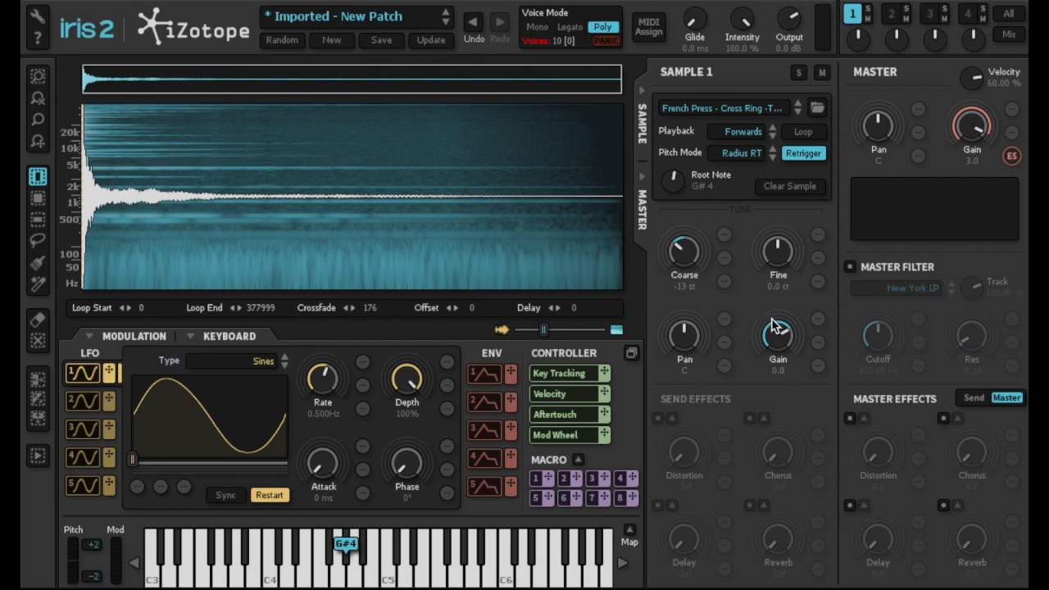
Enable the New York low-pass master filter with cutoff around 4630 Hz.
click(849, 266)
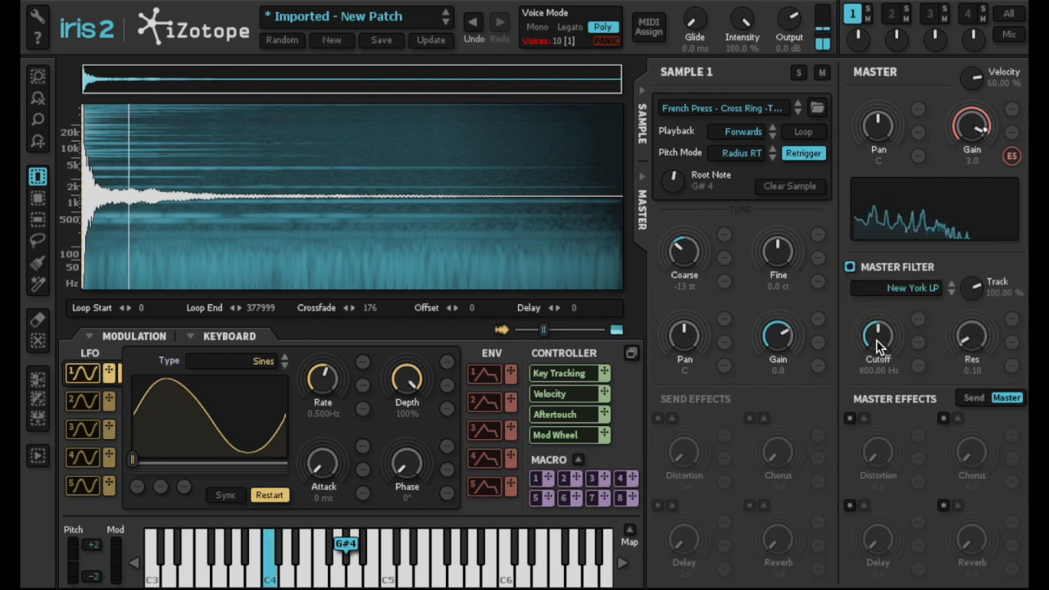
drag(877, 335, 877, 324)
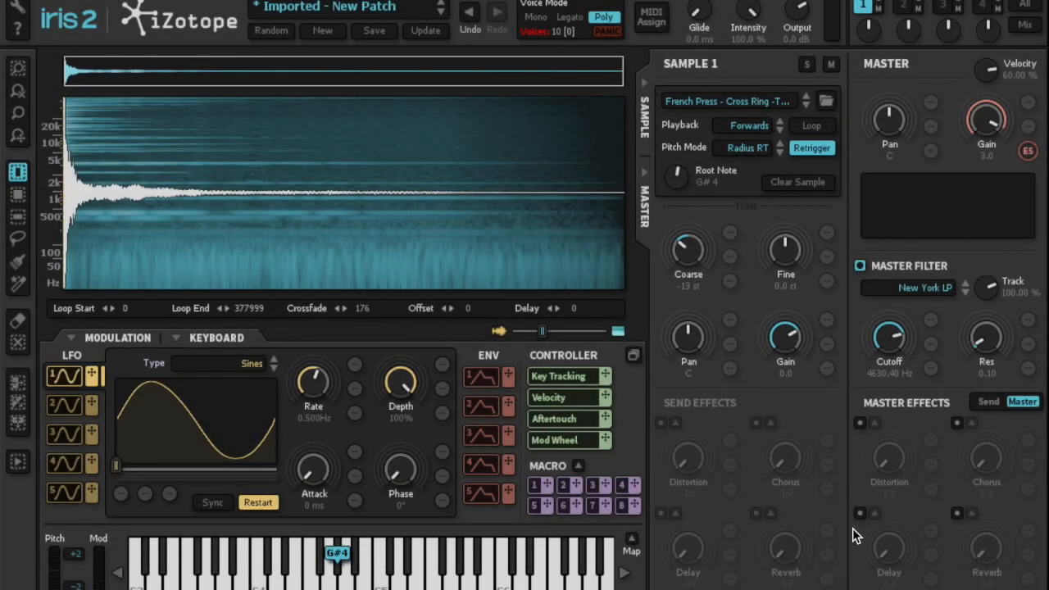
Enable the master Stereo Delay at 25.0 and adjust its parameters.
click(859, 514)
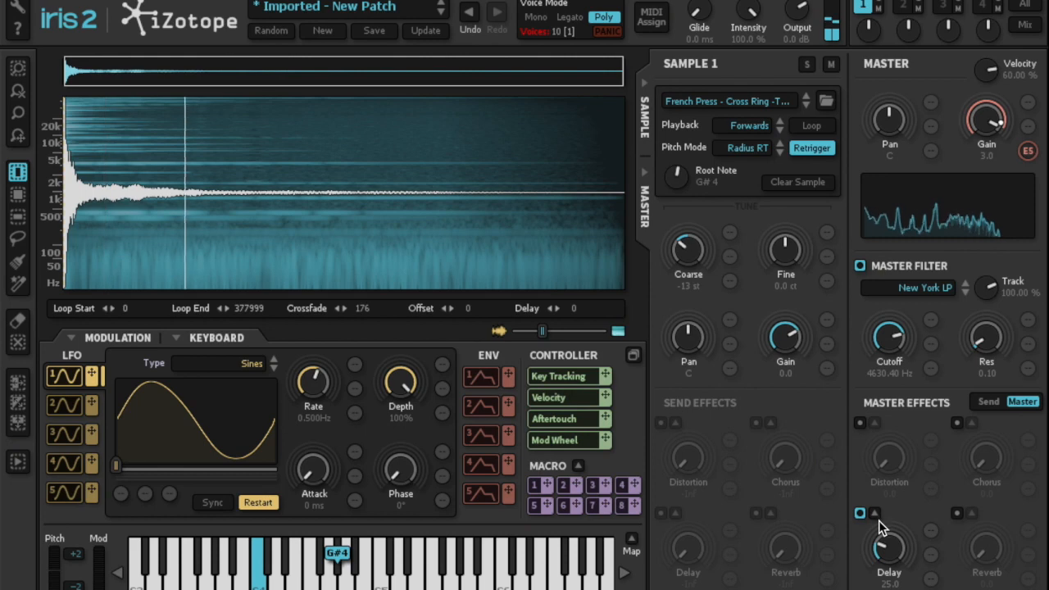
click(859, 513)
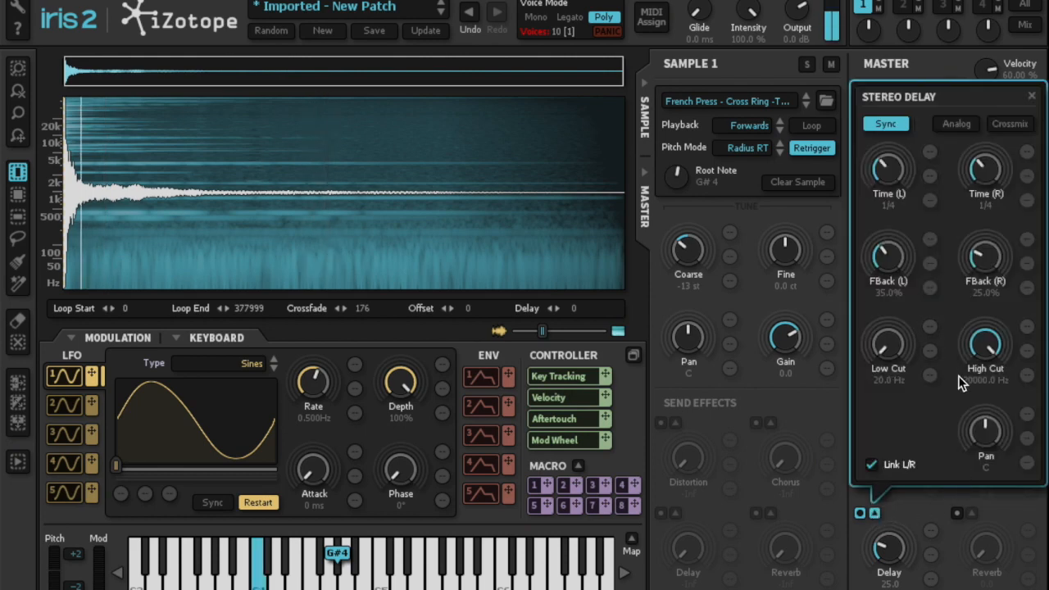
drag(986, 340, 971, 385)
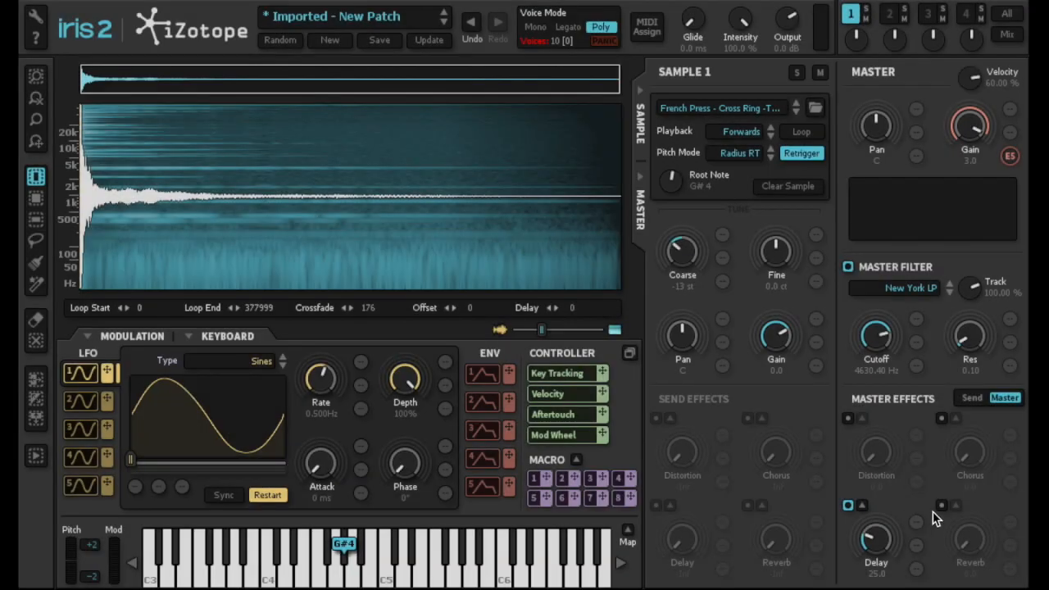
Enable the master reverb at 26.0 and raise its density to 100%.
click(941, 504)
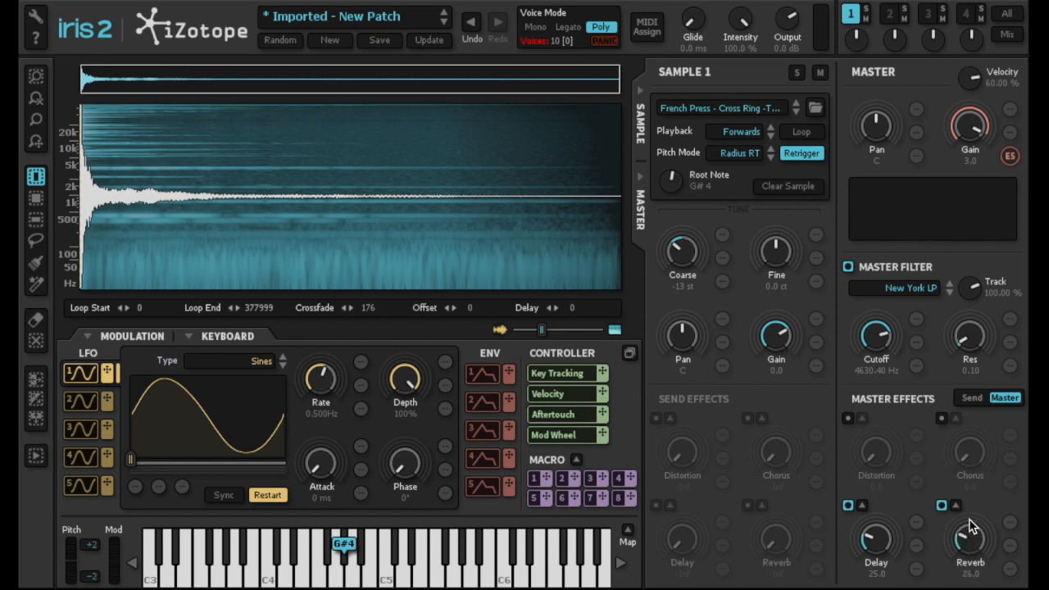
click(956, 505)
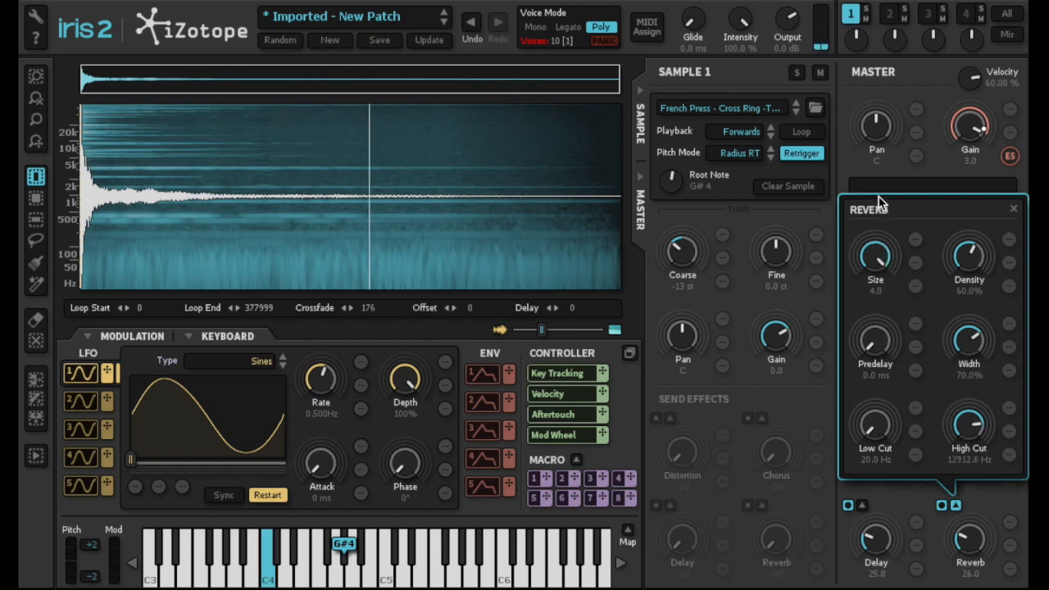
drag(969, 254, 969, 229)
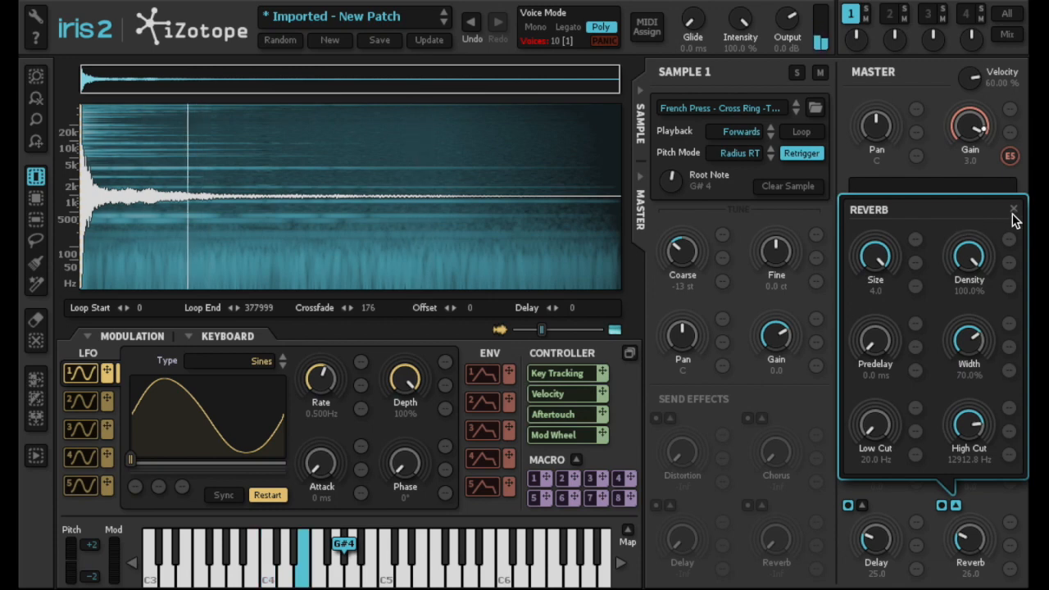
click(1014, 209)
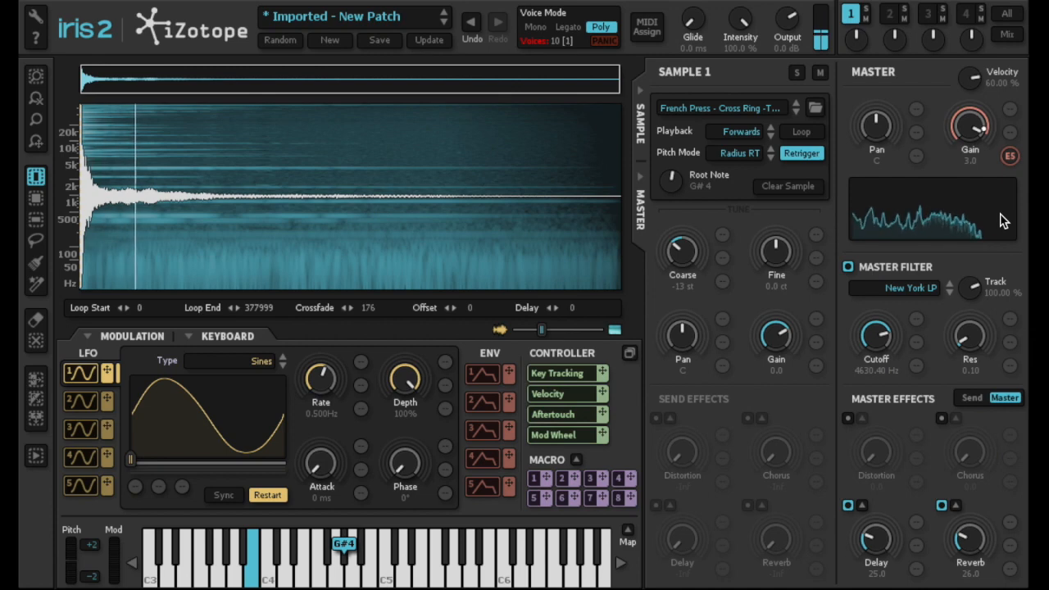